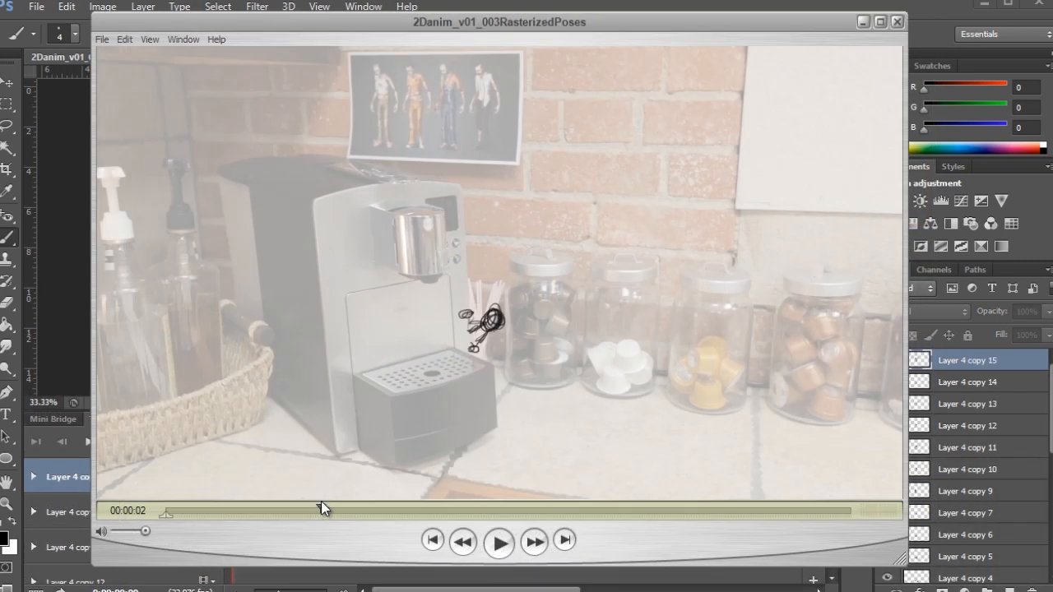
Step: Play the 2Danim_v01_003RasterizedPoses movie to see the scribbled figure over the coffee-machine footage
left_click(499, 542)
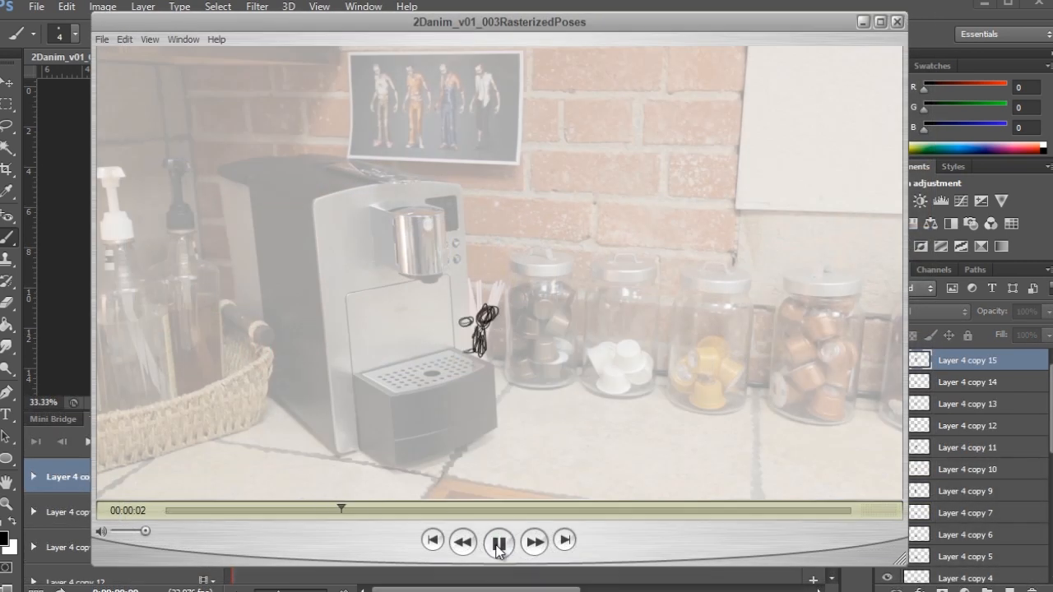